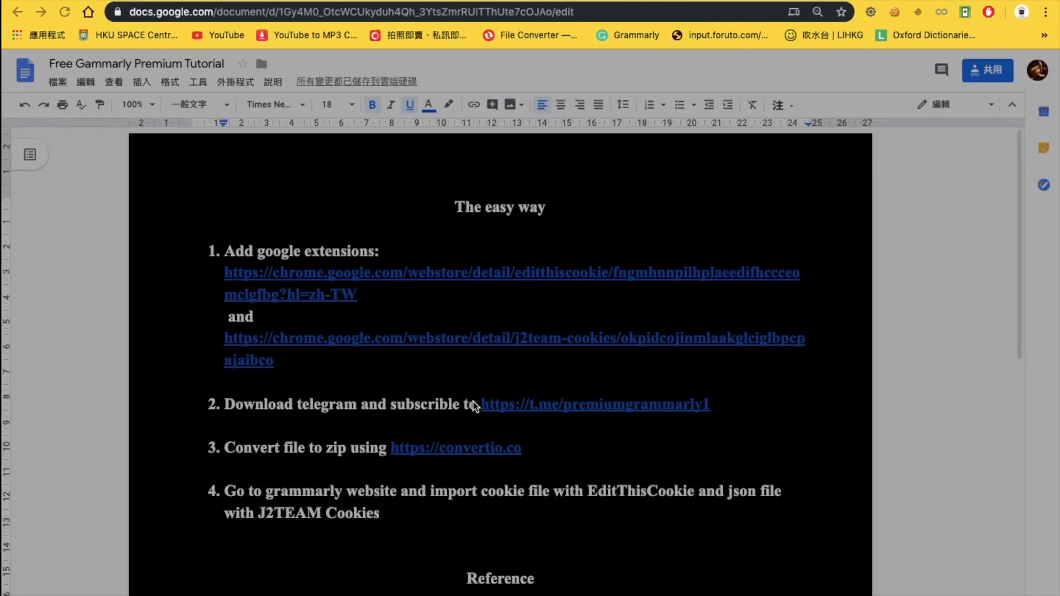
mouse_move(636, 225)
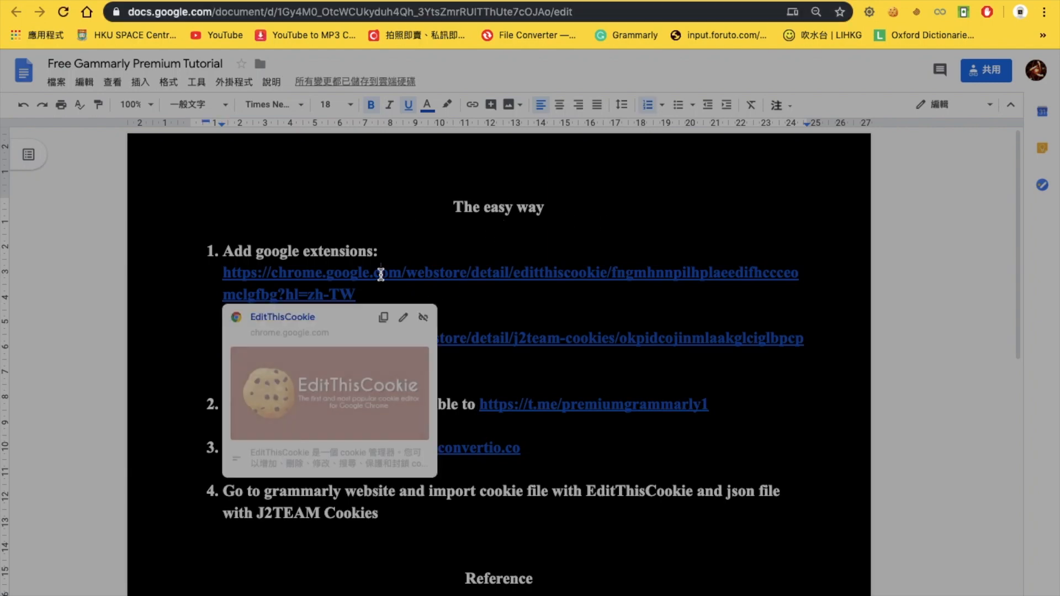
mouse_move(308, 323)
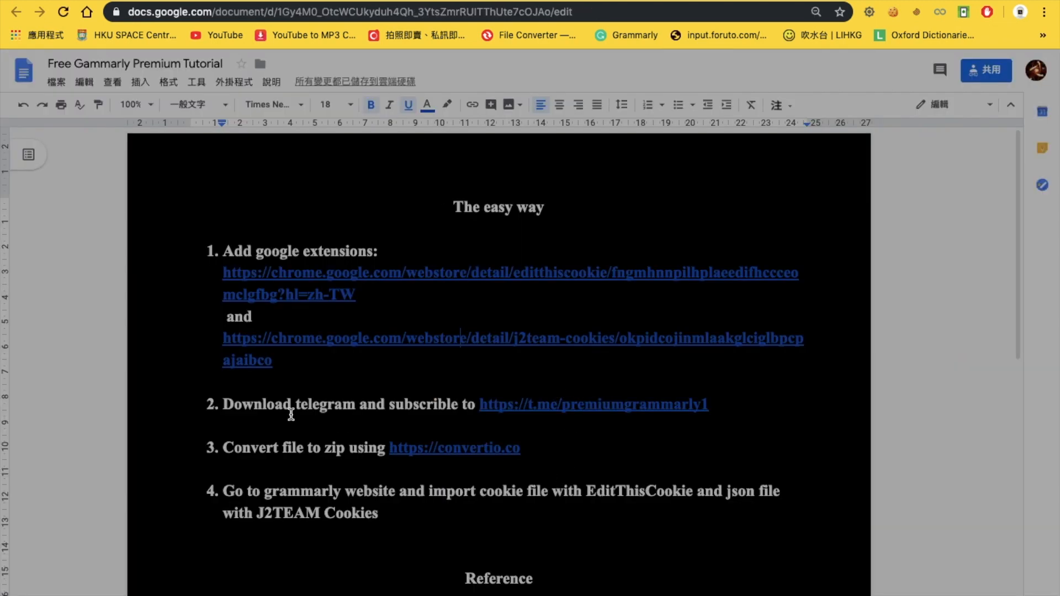
mouse_move(648, 438)
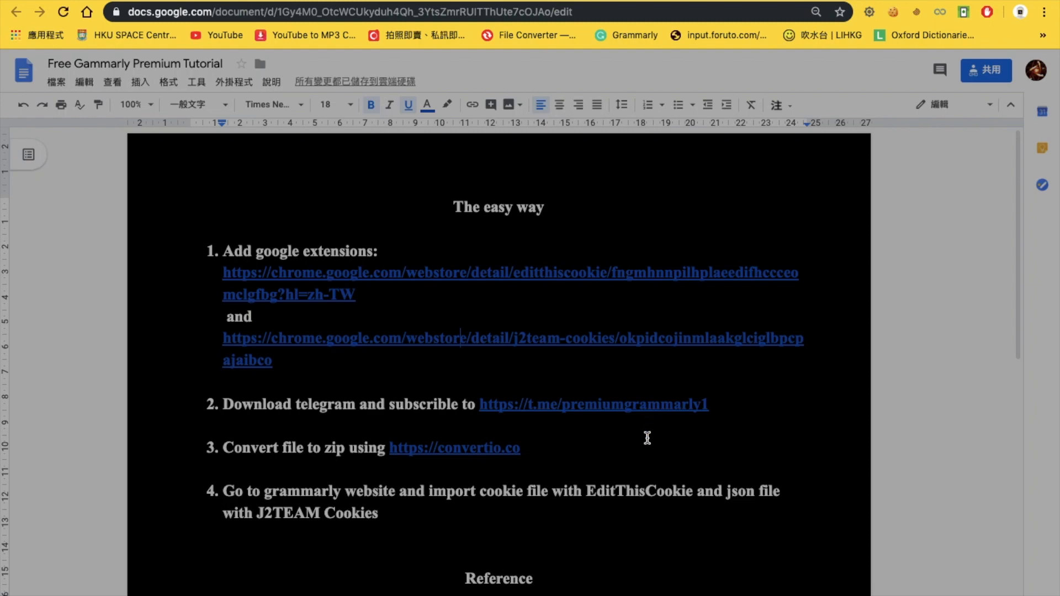
mouse_move(622, 411)
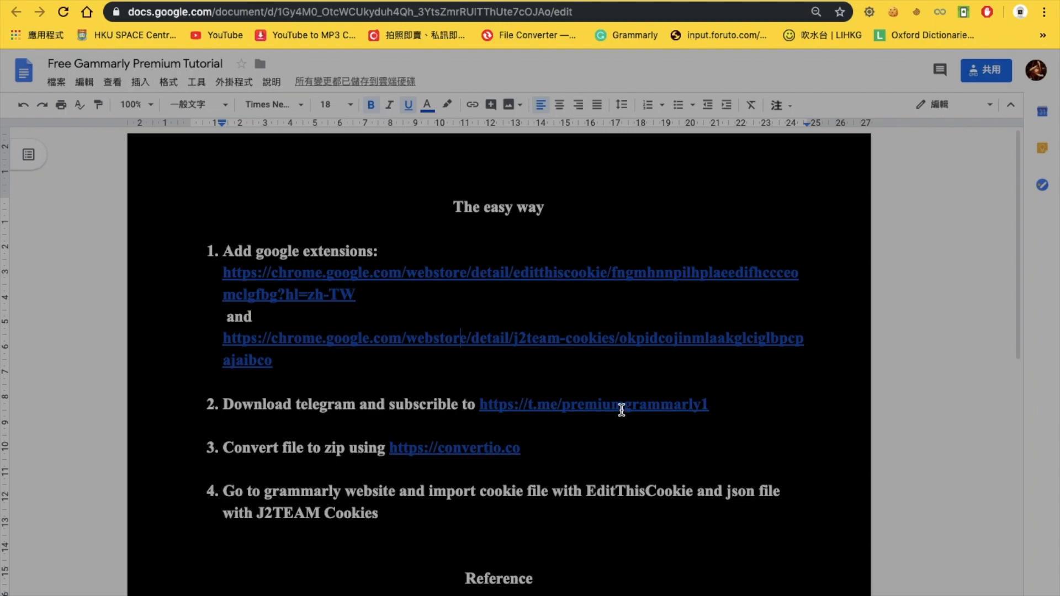
- Follow the convertio.co link posted in the Free & Premium Grammarly channel
left_click(593, 405)
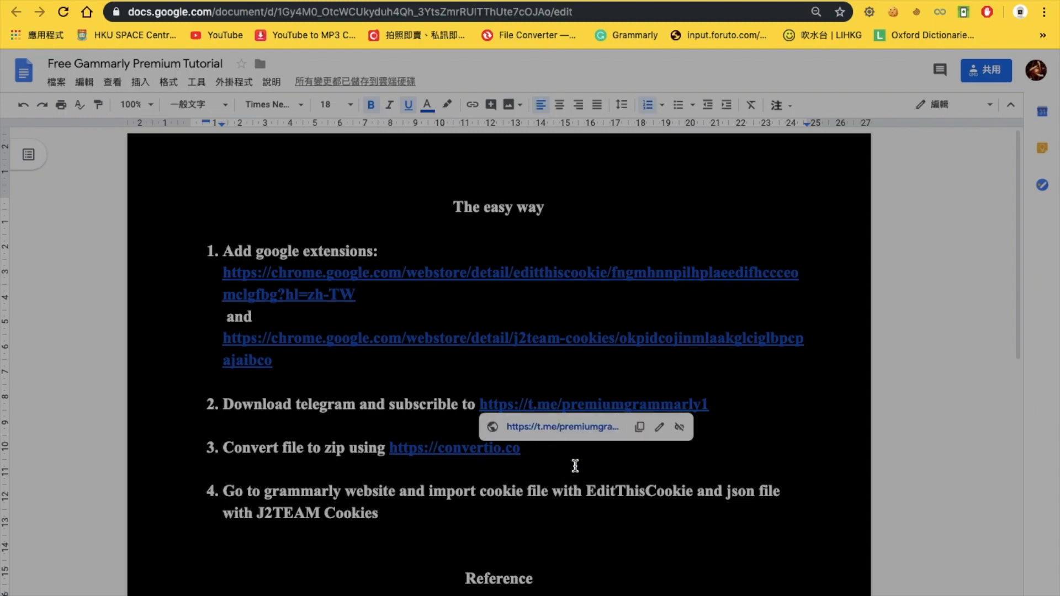
mouse_move(567, 496)
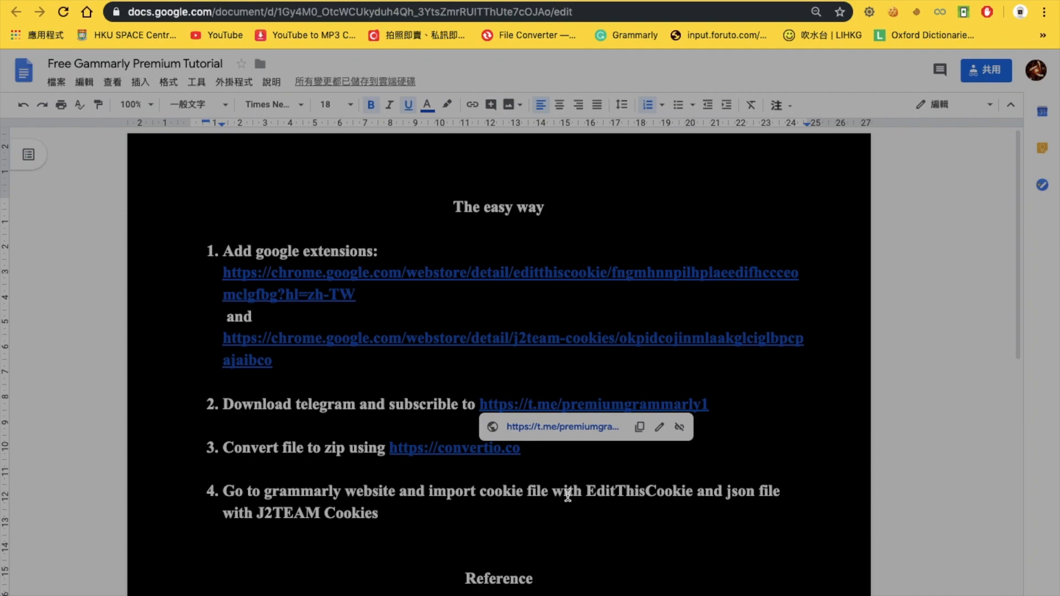
mouse_move(448, 358)
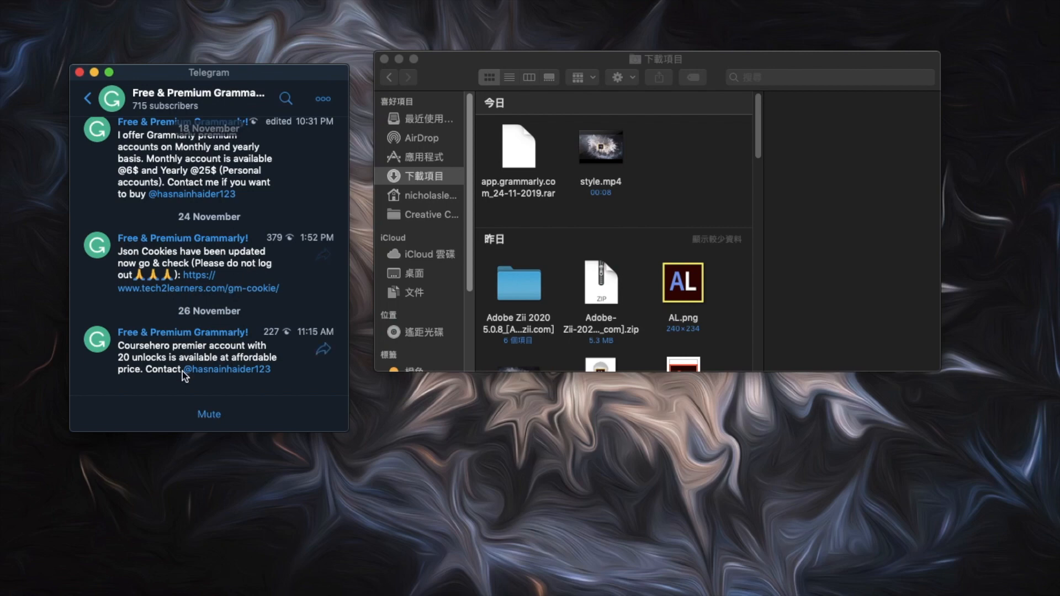
mouse_move(174, 266)
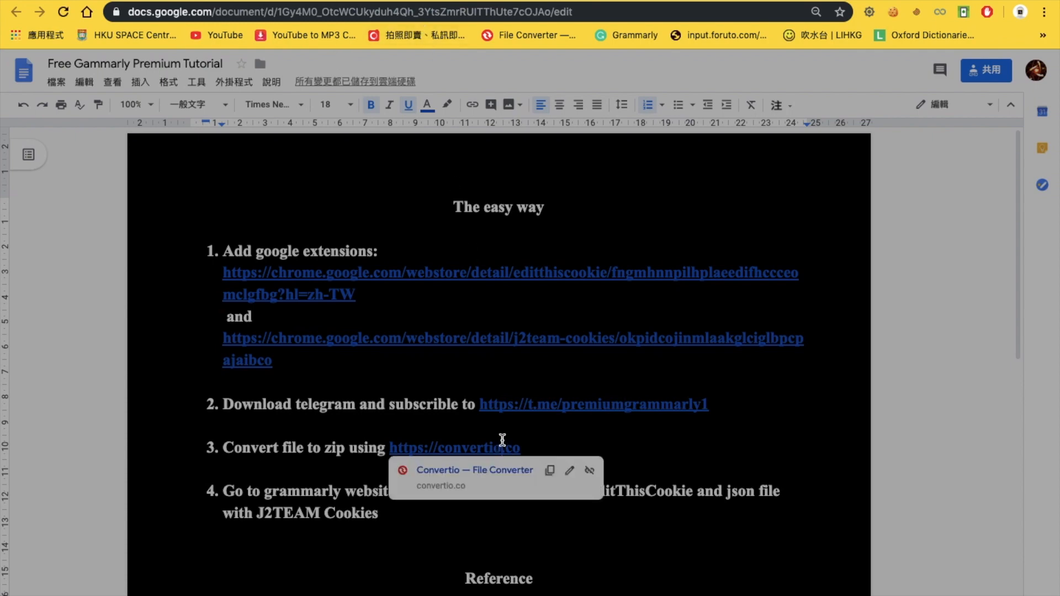
- Convert app.grammarly.com_24-11-2019.rar to ZIP on Convertio and download the result
left_click(454, 447)
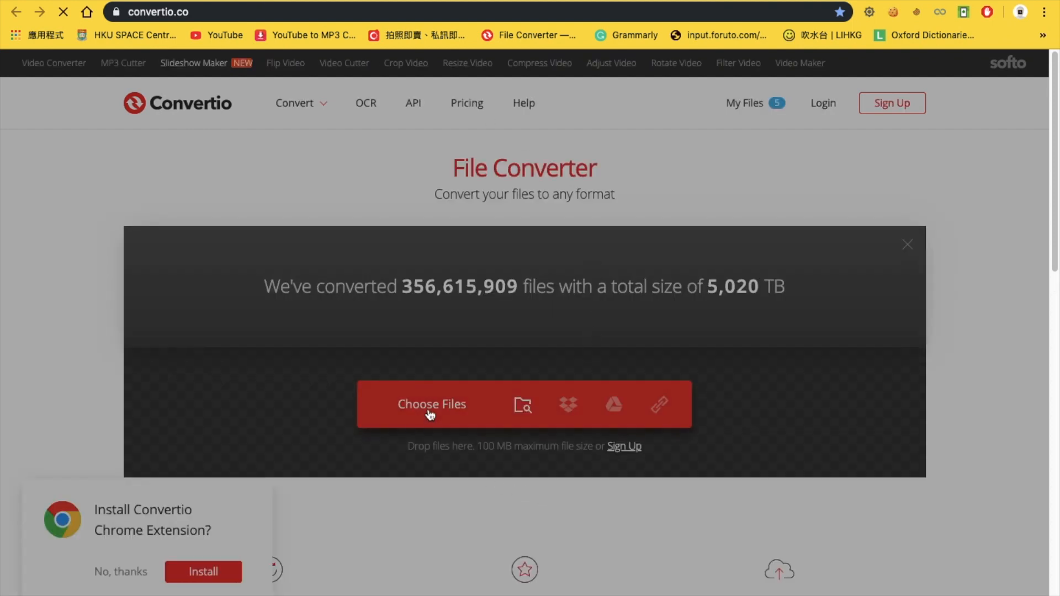
left_click(432, 404)
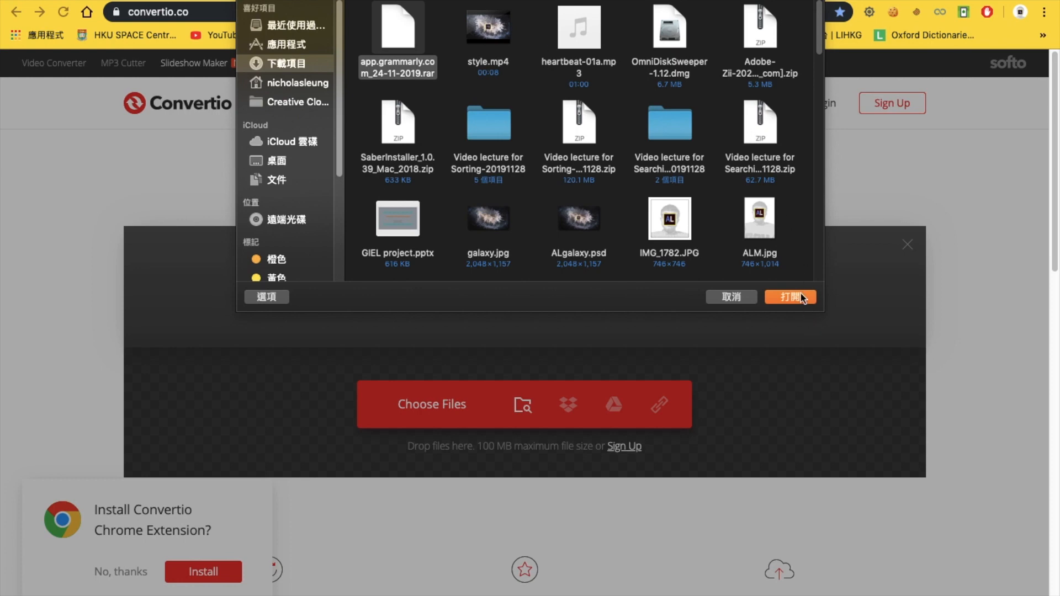
left_click(790, 297)
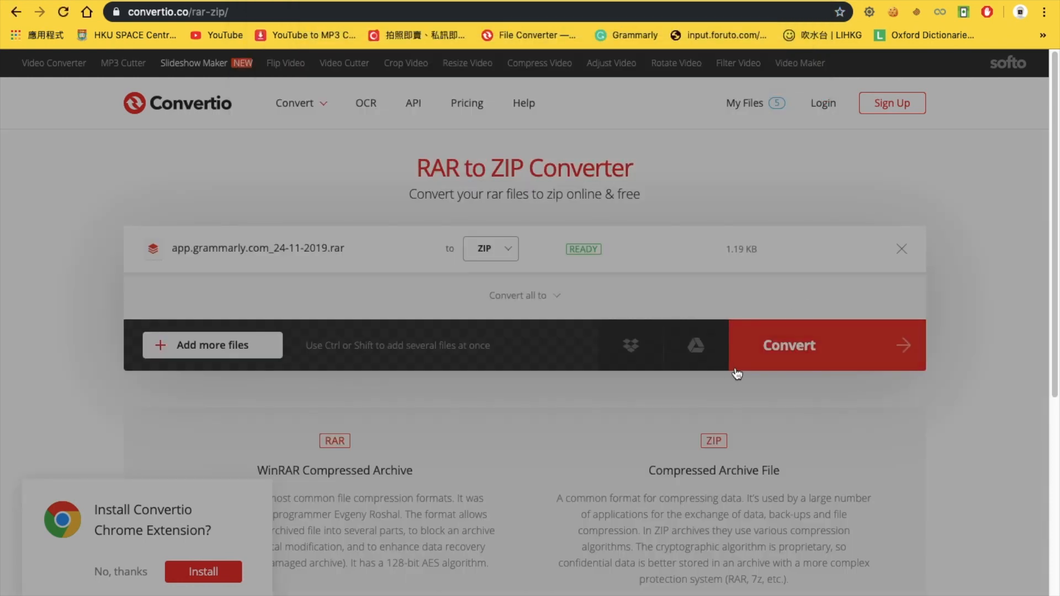
left_click(788, 344)
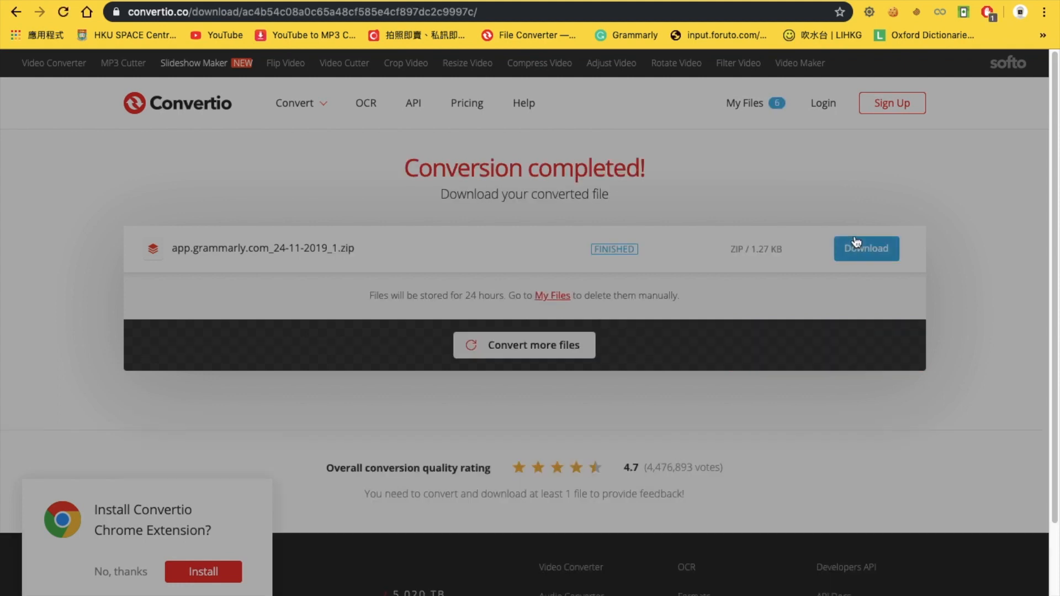
left_click(866, 249)
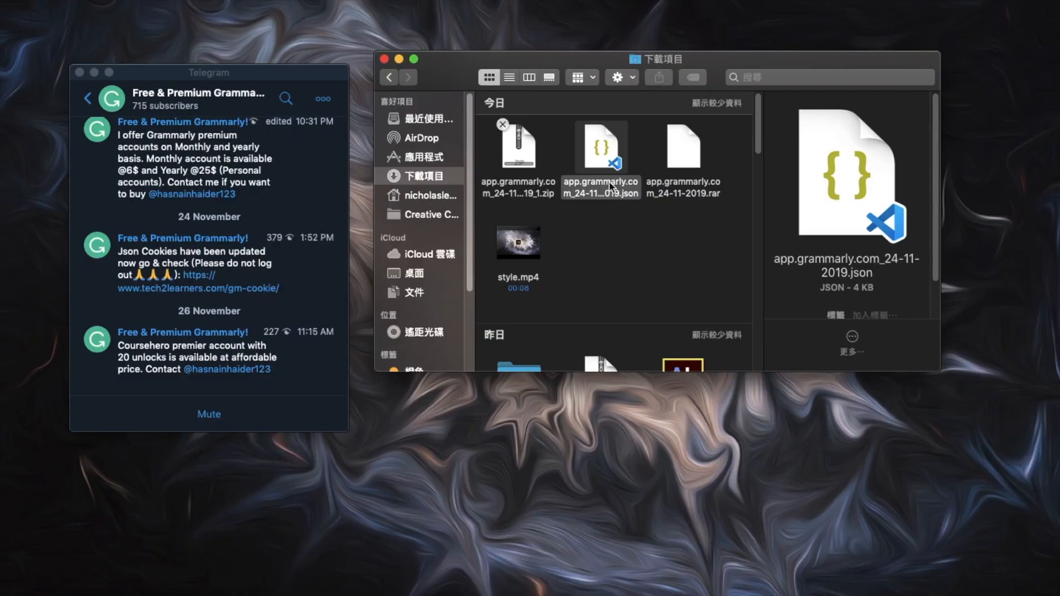
- Select the extracted app.grammarly.com_24-11-2019.json cookie file in Downloads
left_click(634, 245)
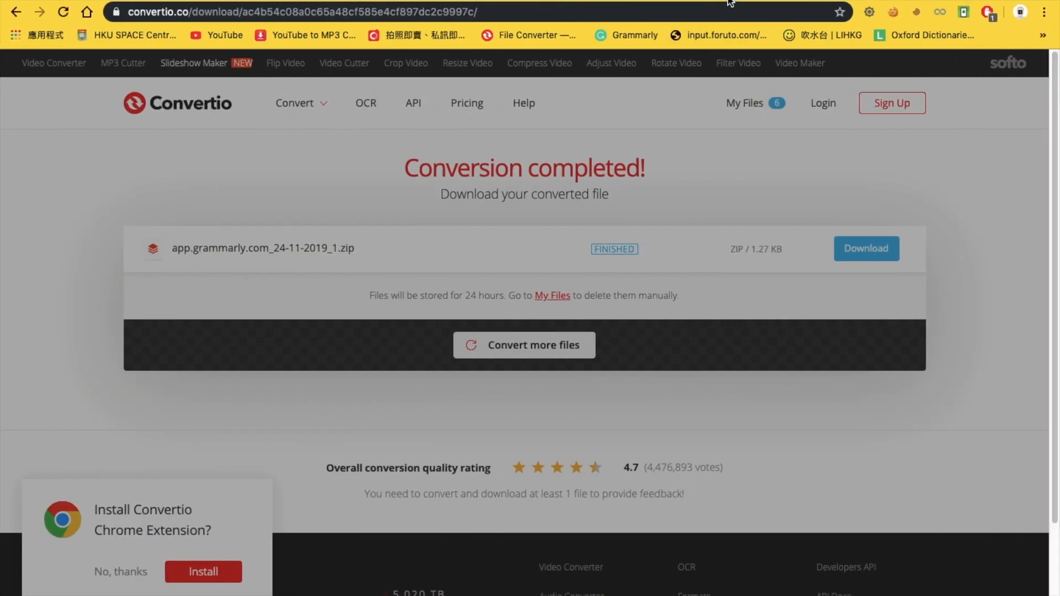
- Import the JSON cookies into app.grammarly.com via J2TEAM Cookies so Grammarly shows Premium
left_click(625, 35)
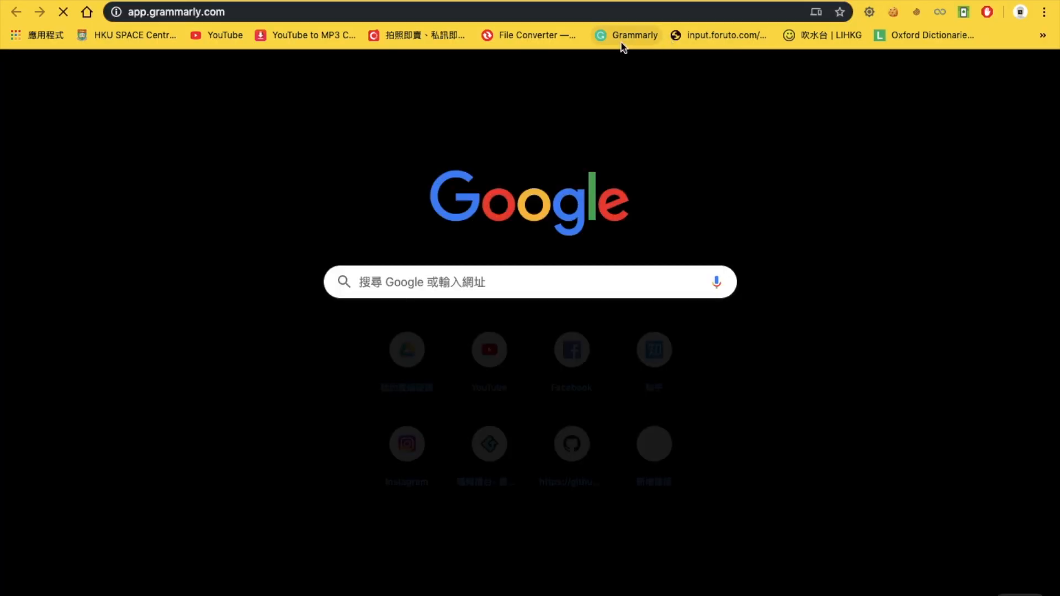
left_click(625, 35)
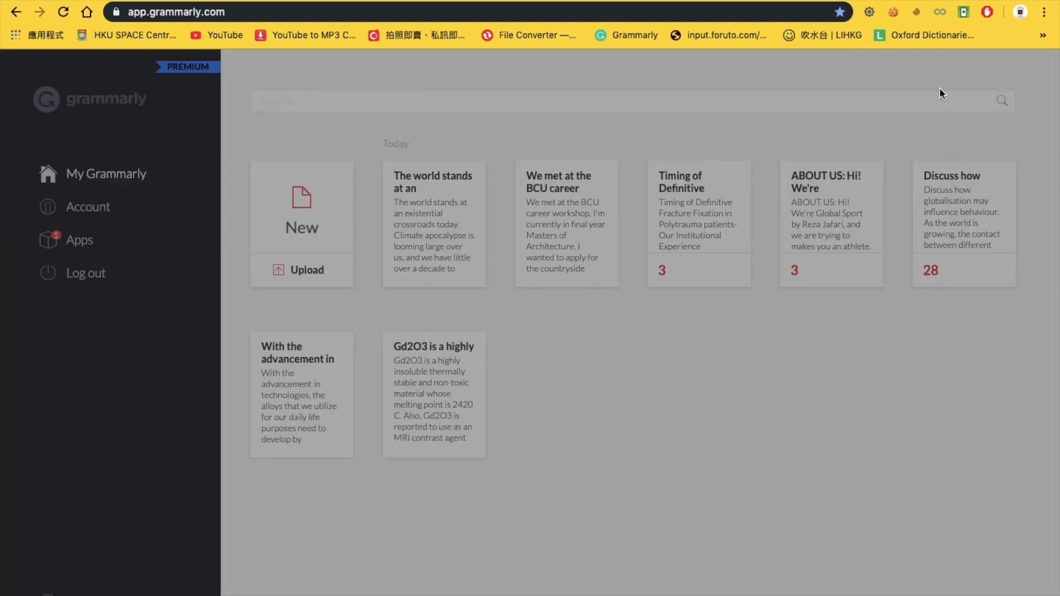
left_click(964, 12)
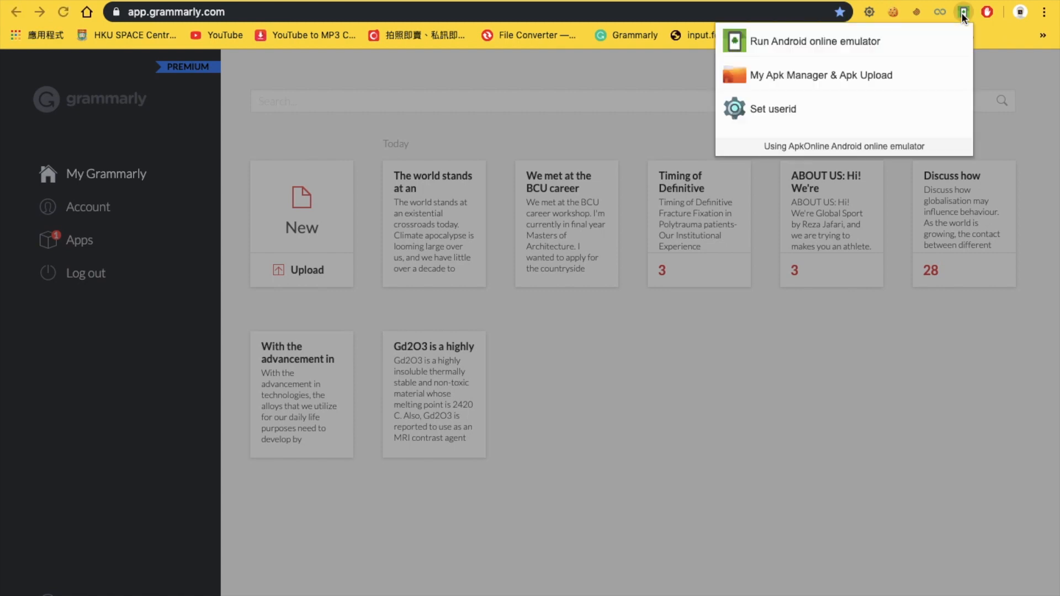
left_click(917, 12)
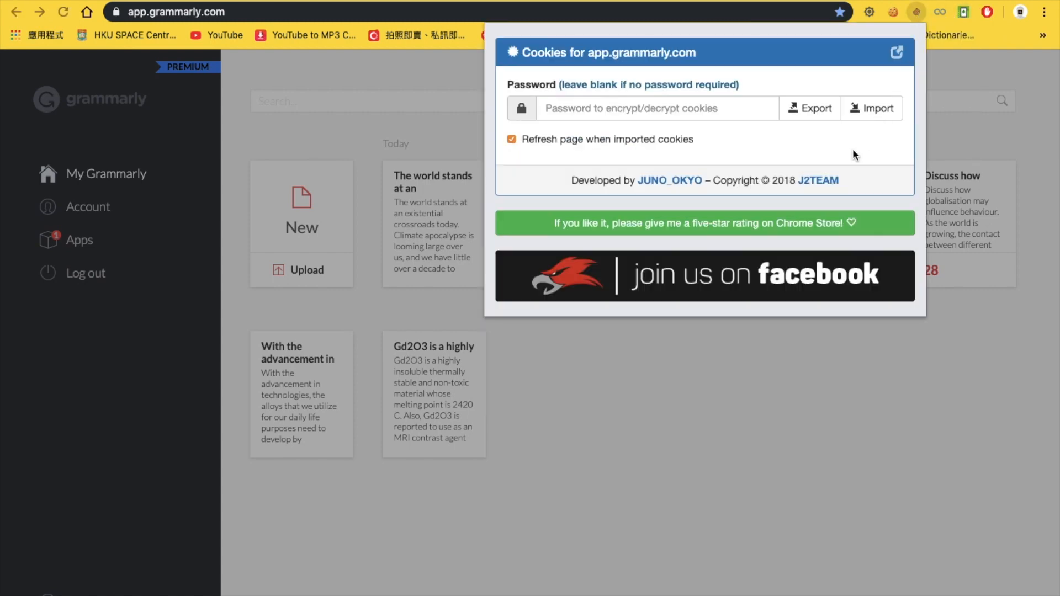
left_click(872, 108)
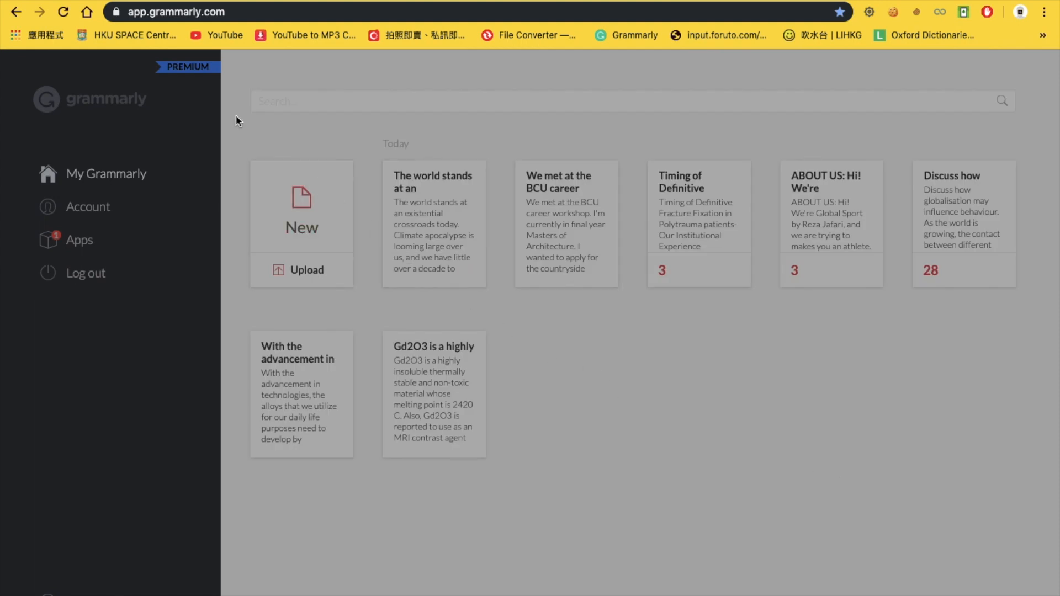
mouse_move(188, 55)
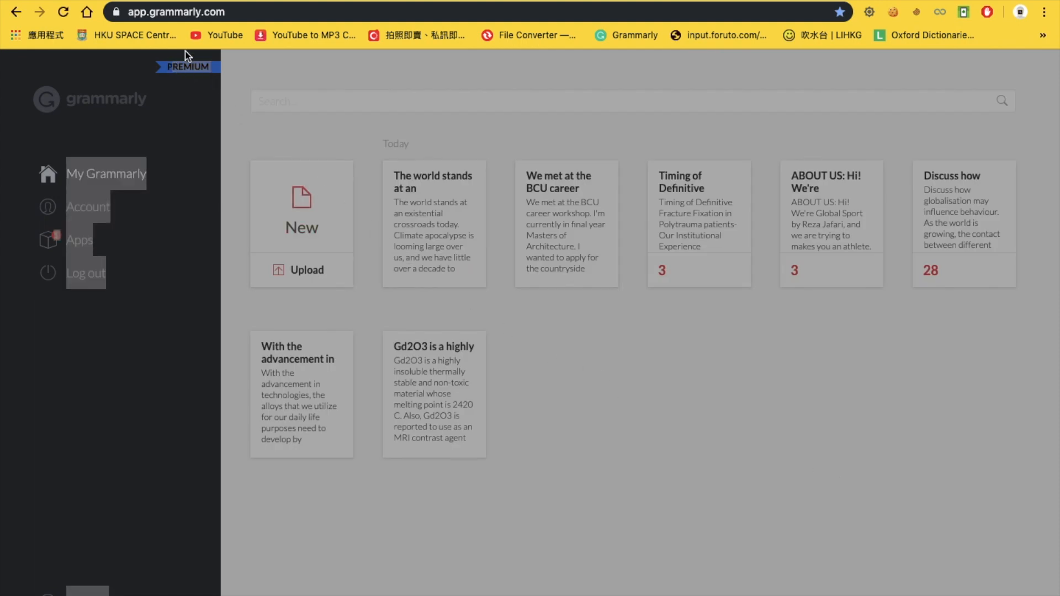
mouse_move(338, 128)
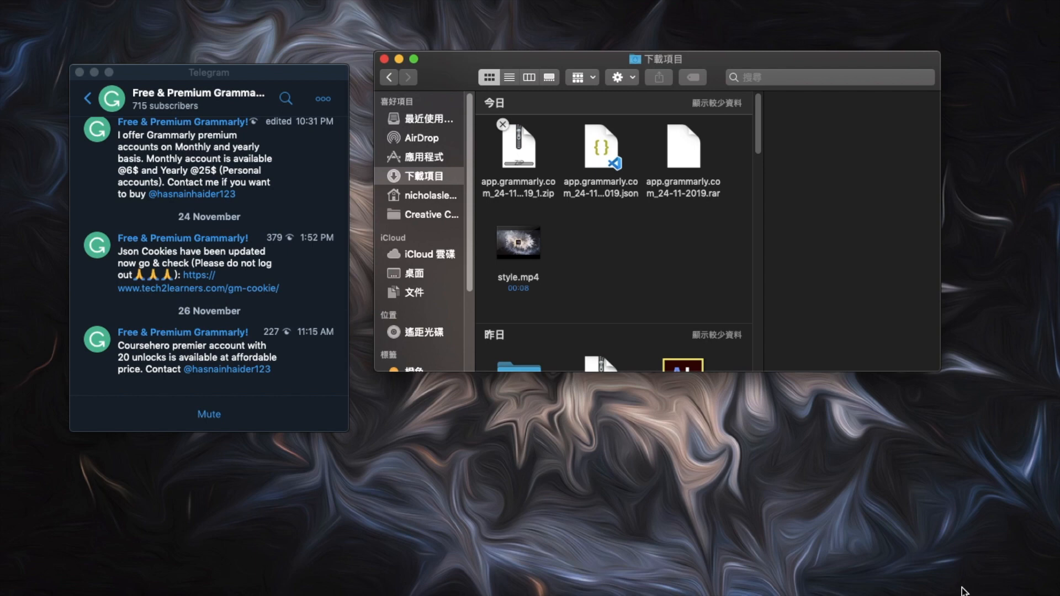
mouse_move(963, 594)
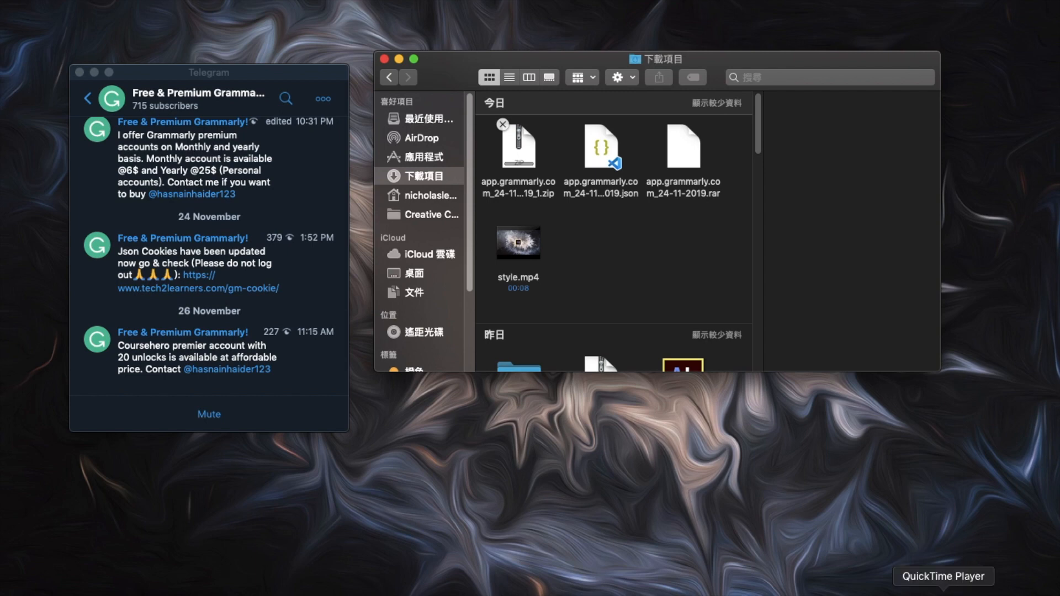
- Bring up the QuickTime Player Dock menu to reach Stop Screen Recording
right_click(942, 576)
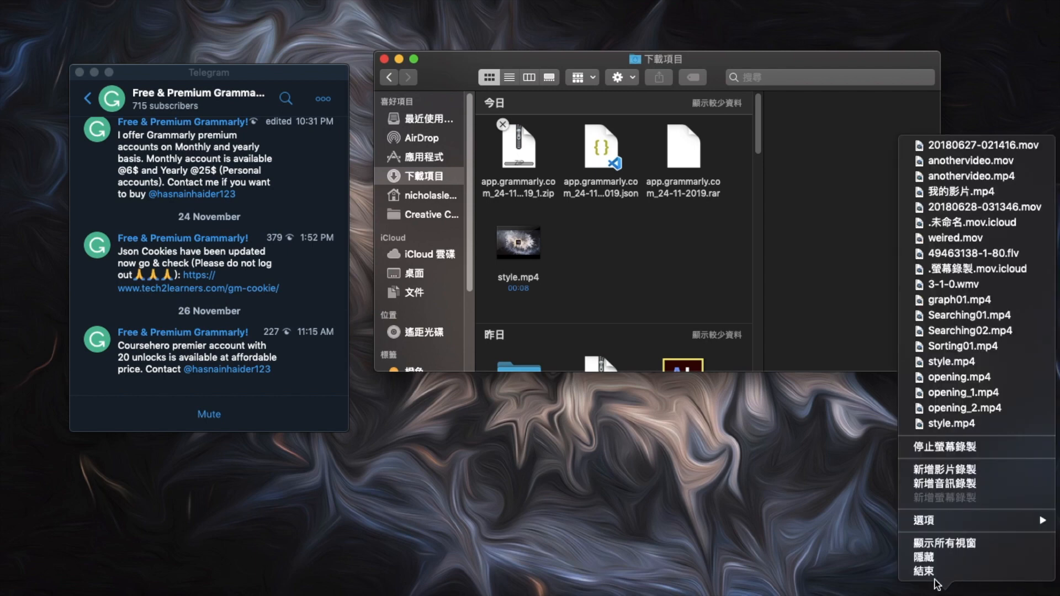
mouse_move(924, 521)
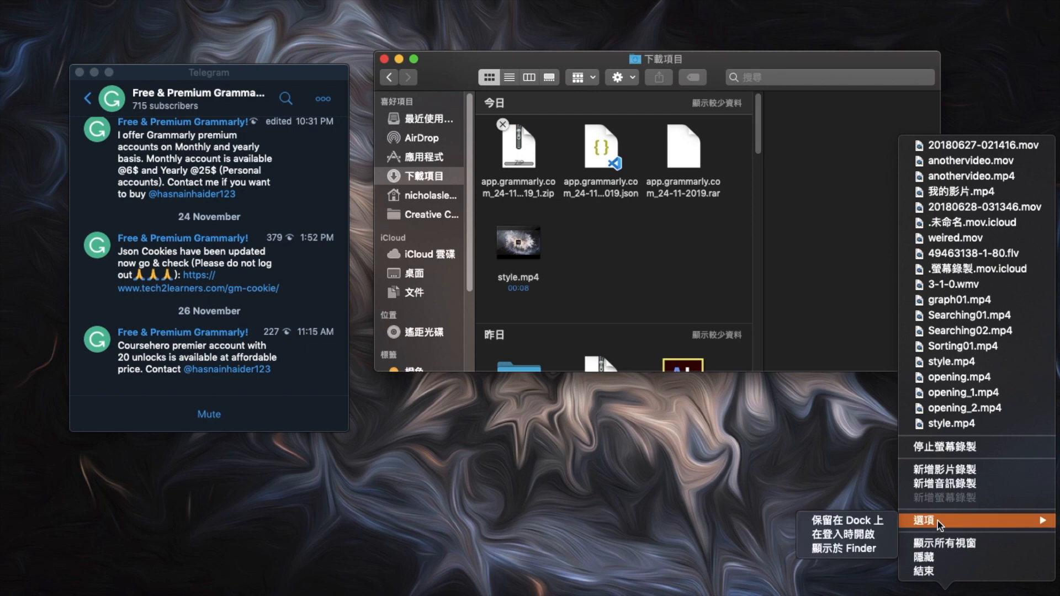